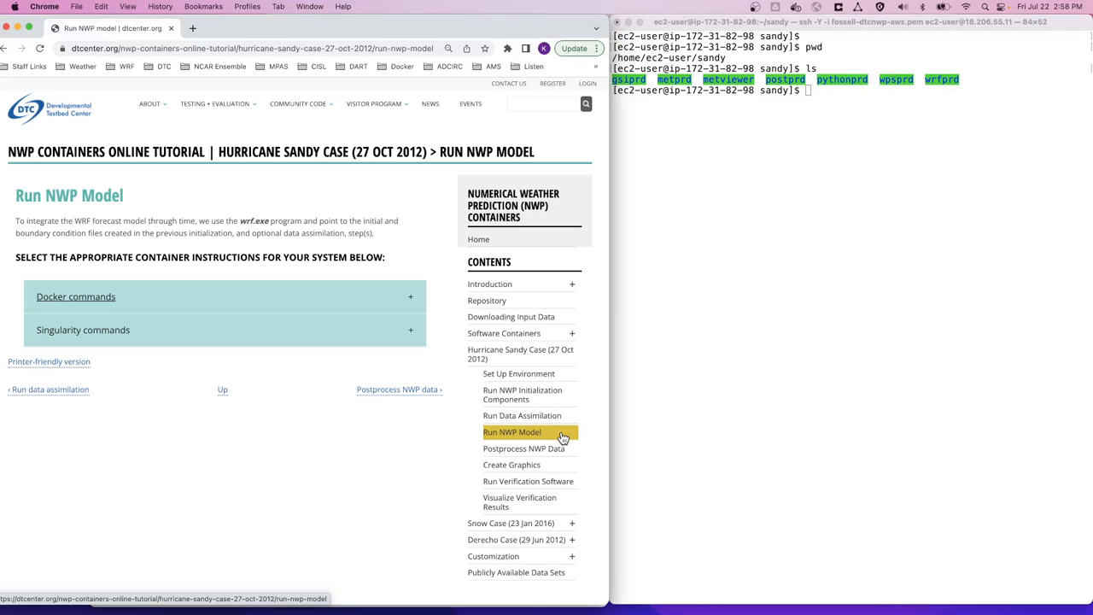
mouse_move(414, 318)
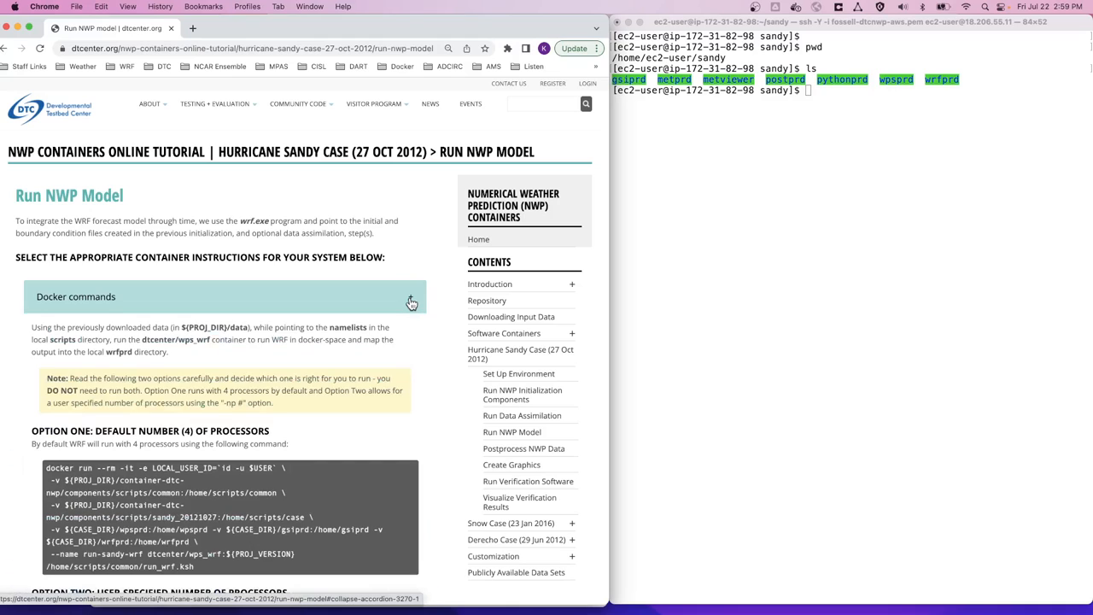
- Scroll the Run NWP Model page down to the Option One Docker command
scroll("down", 3)
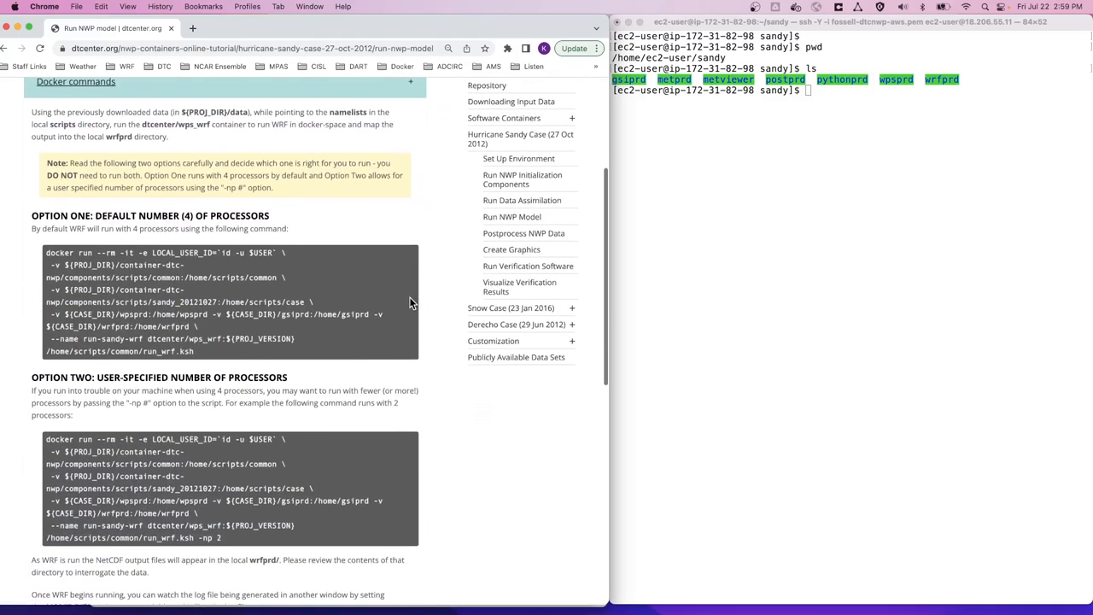
scroll("down", 3)
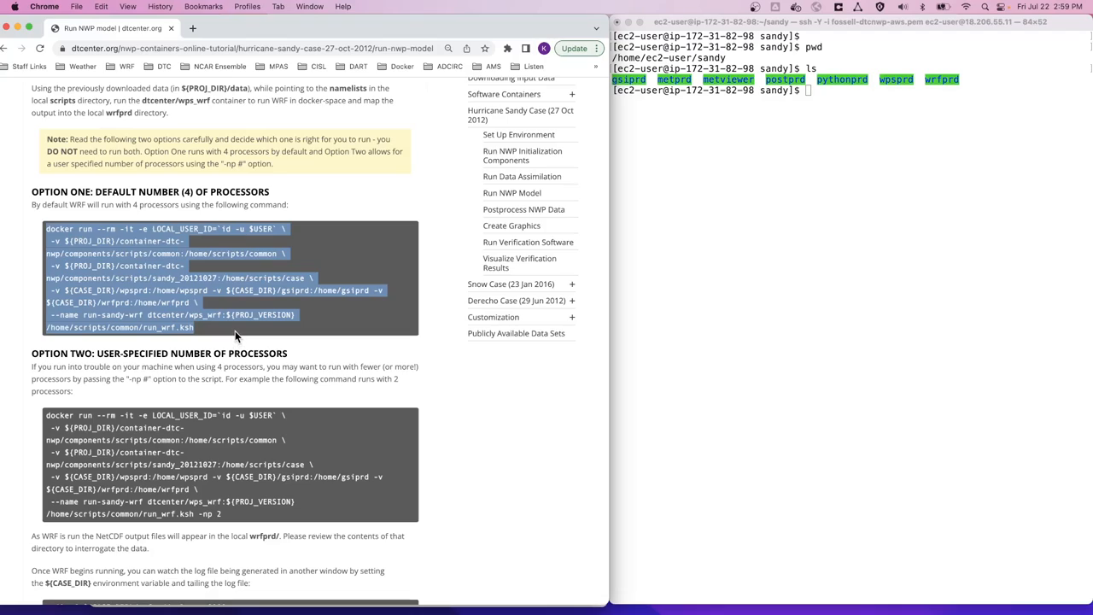
mouse_move(683, 305)
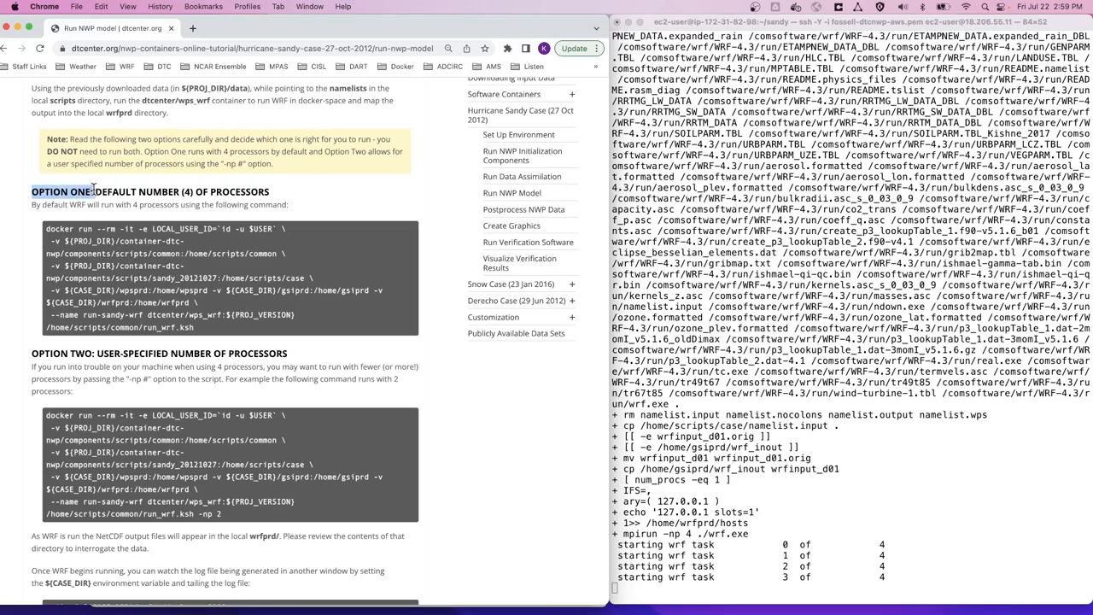
mouse_move(102, 201)
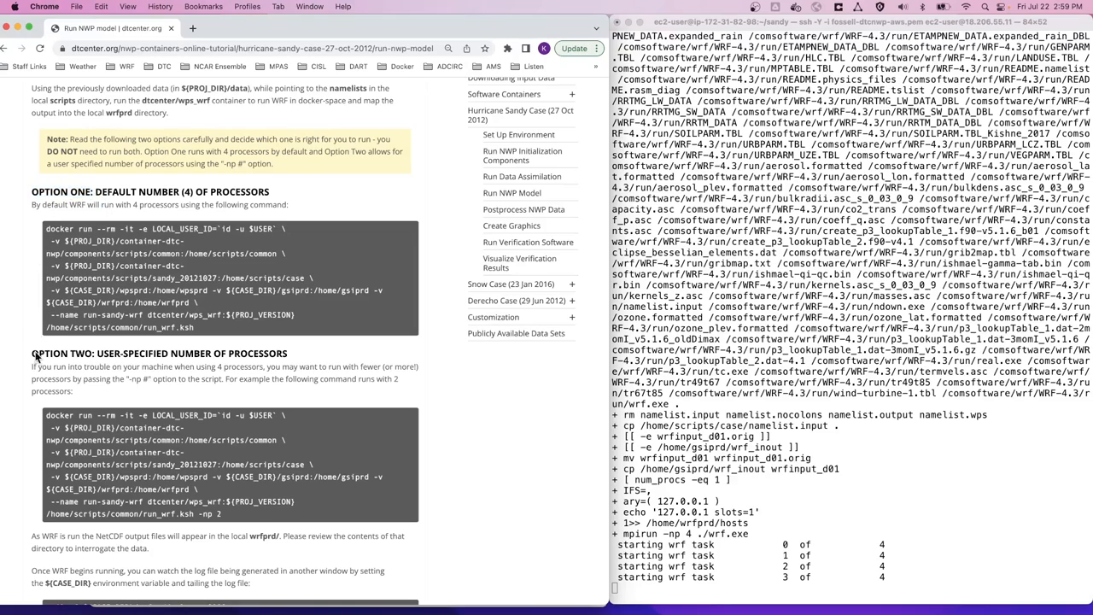
- Highlight OPTION TWO, the Option One command, and the wpsprd, gsiprd and wrfprd directories
double_click(63, 353)
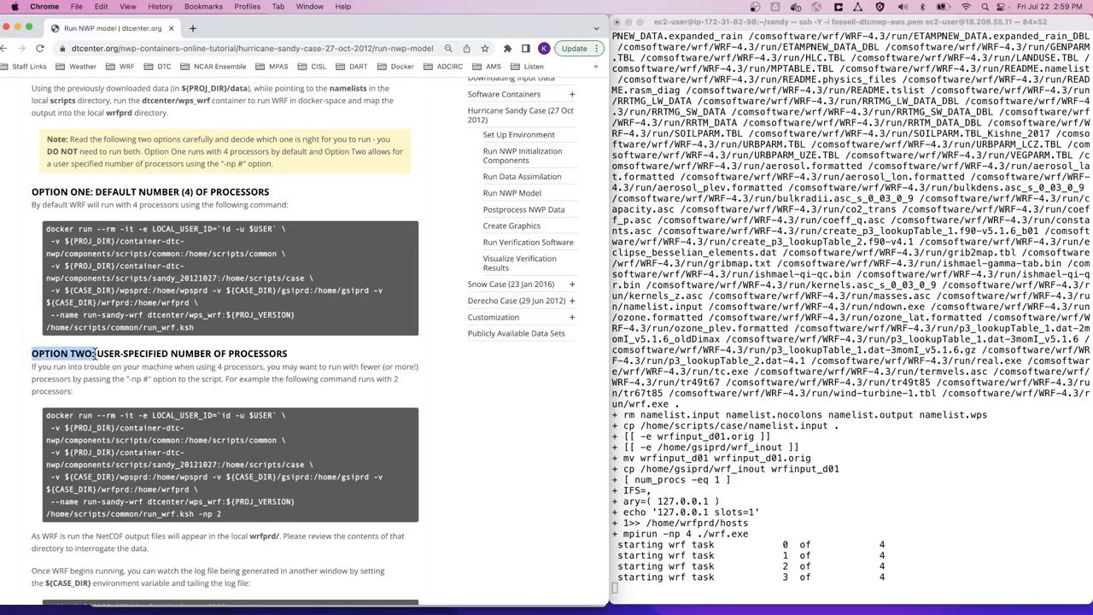
mouse_move(145, 357)
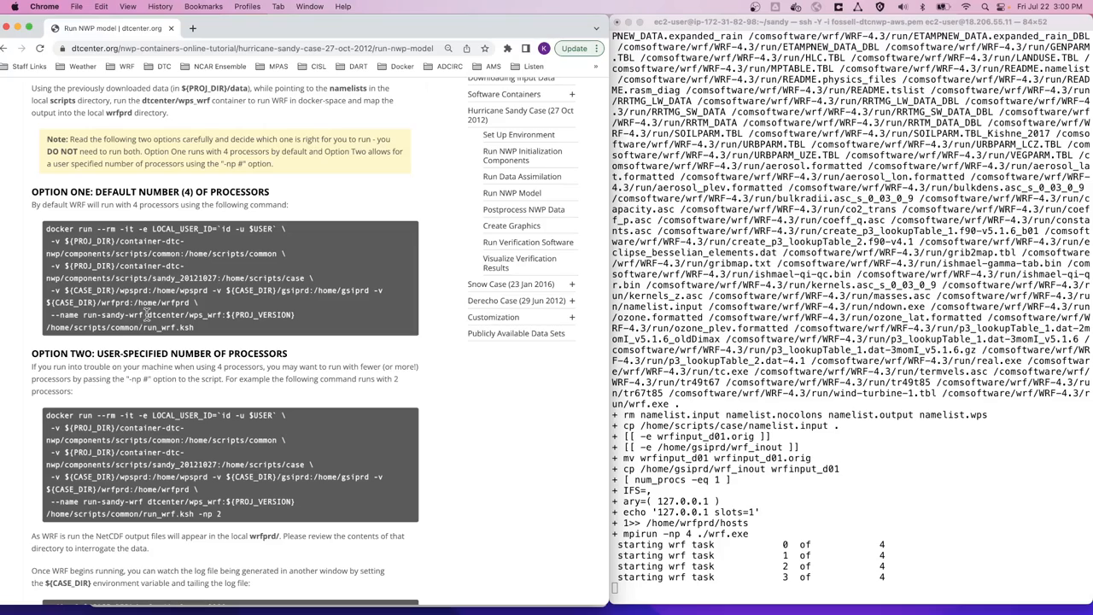
double_click(182, 315)
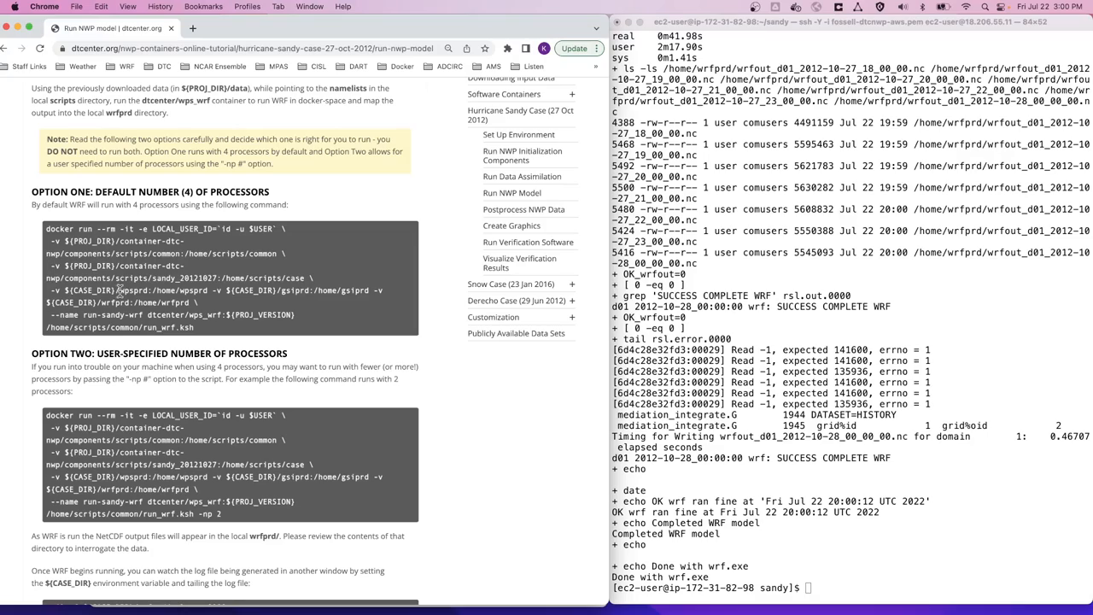
double_click(135, 290)
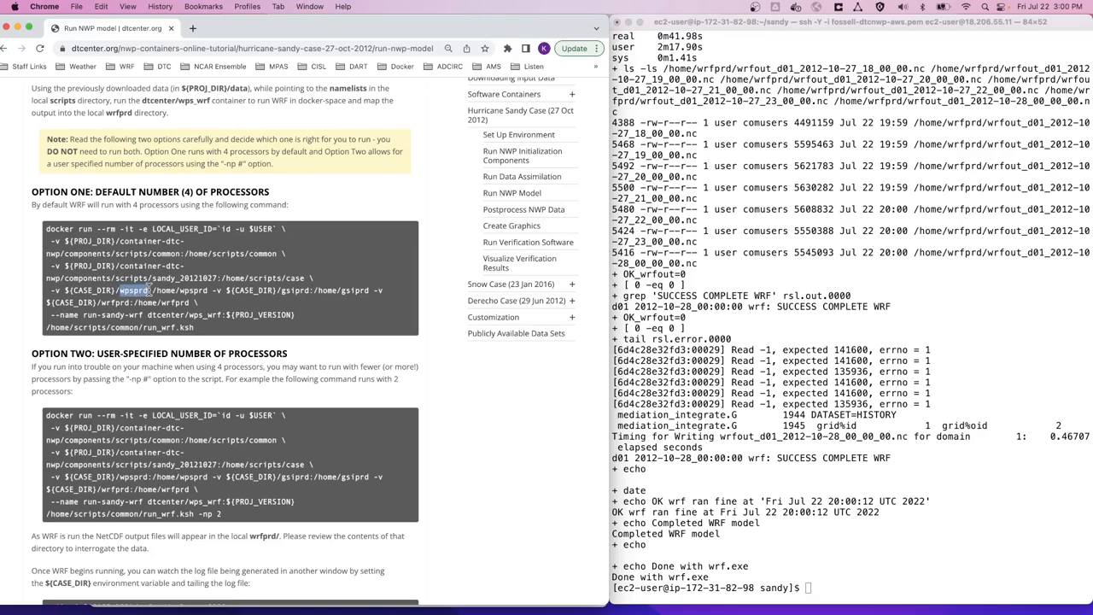
double_click(291, 290)
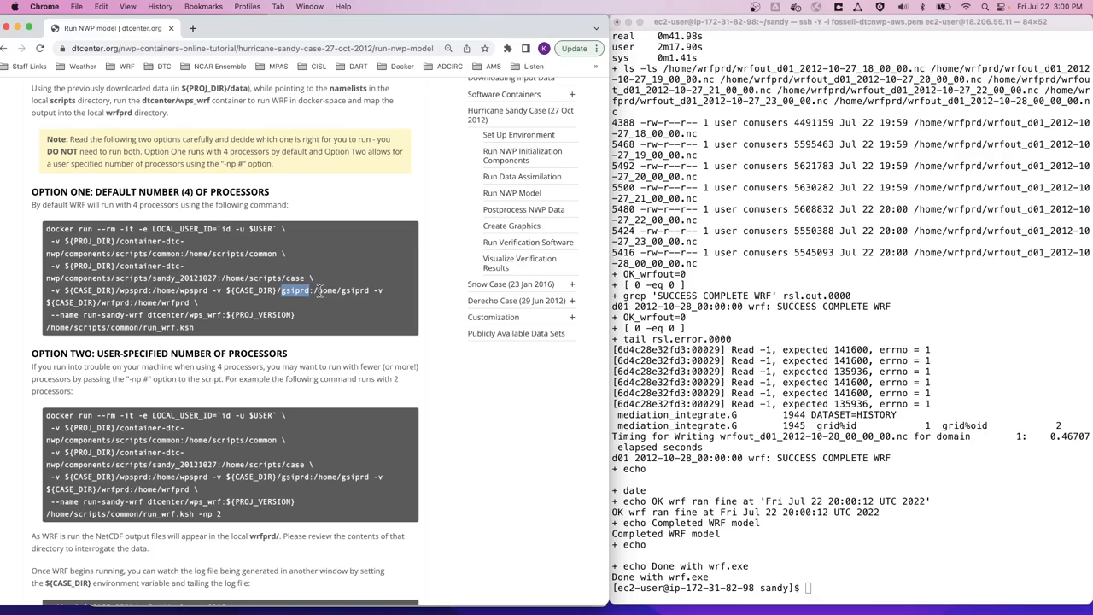
mouse_move(243, 338)
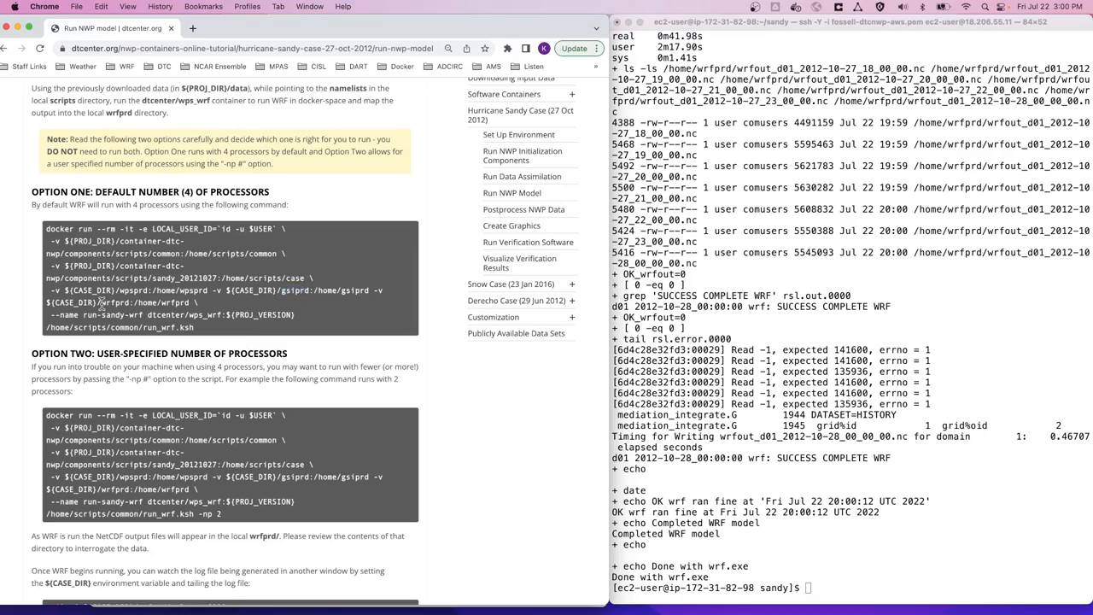
double_click(115, 302)
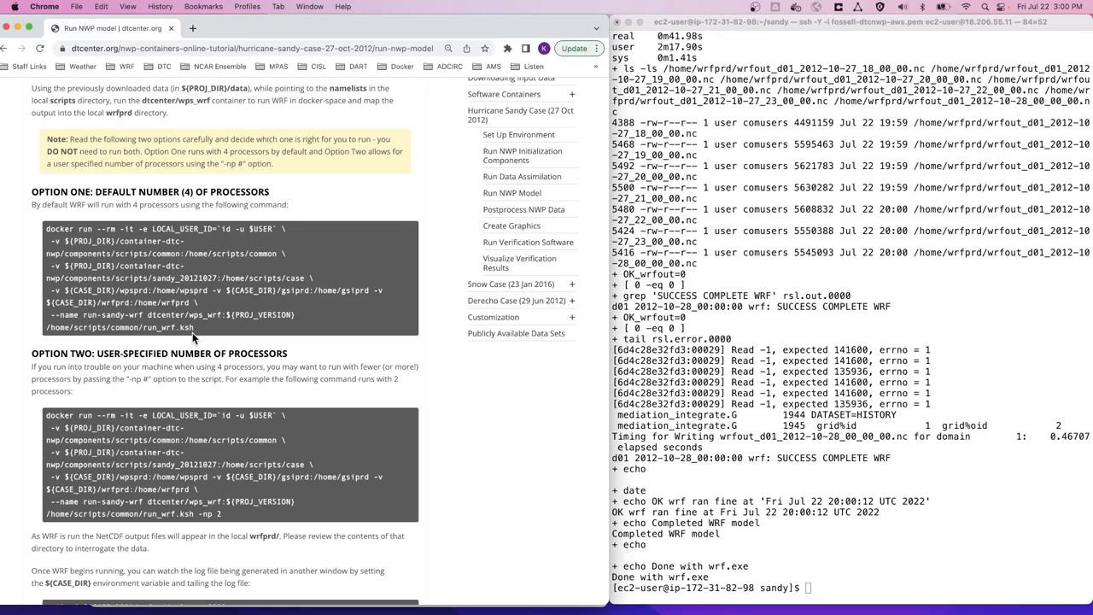
mouse_move(232, 350)
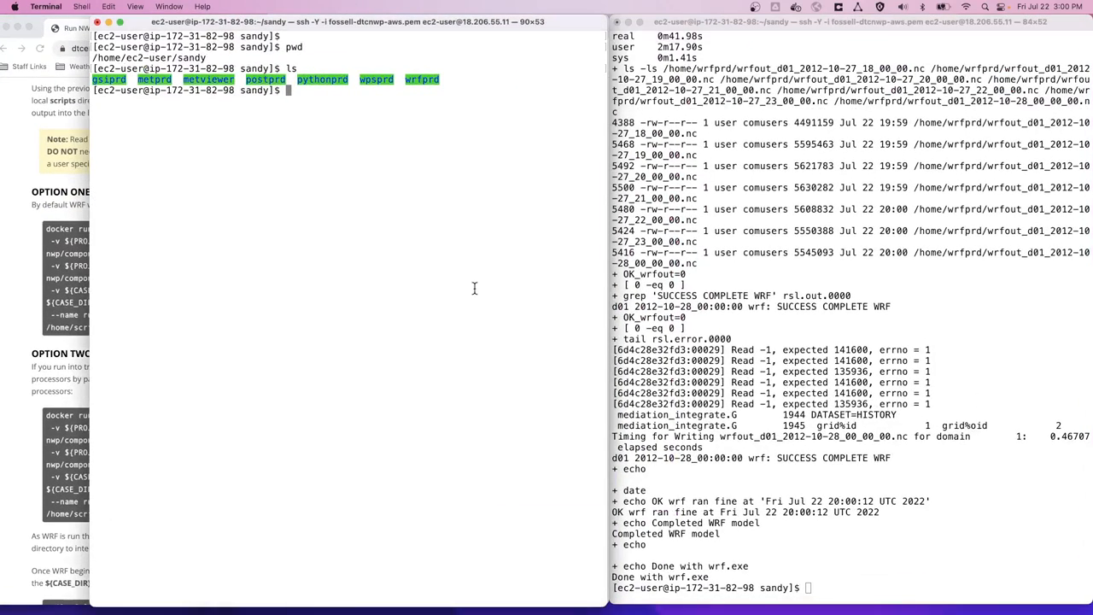
- In a second window, list wrfprd and begin typing tail -f rsl.out.0000
type("cd wrfprd/")
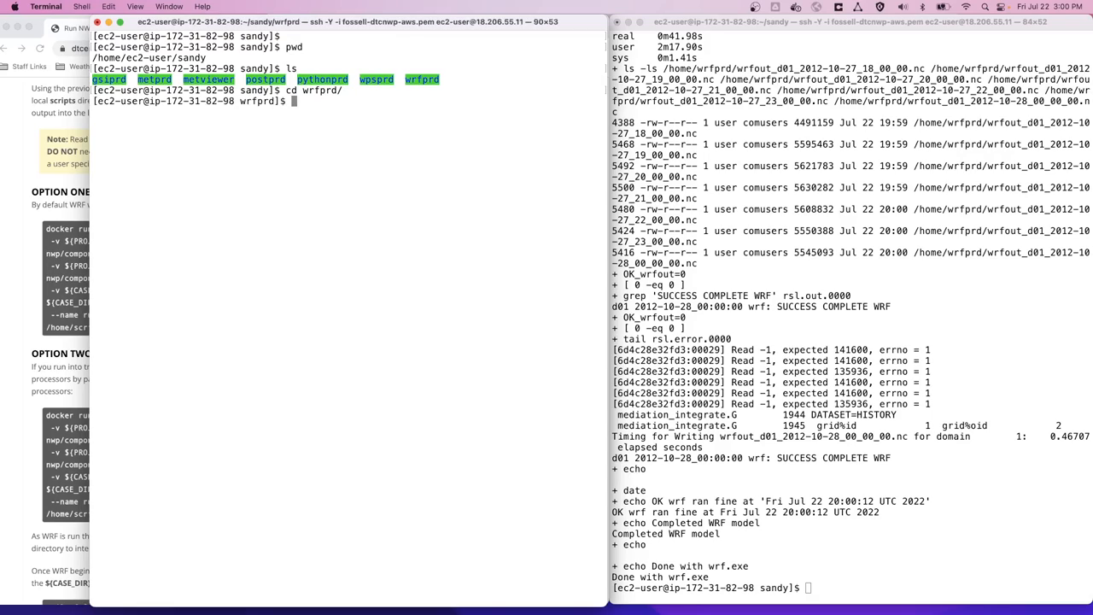
type("ls")
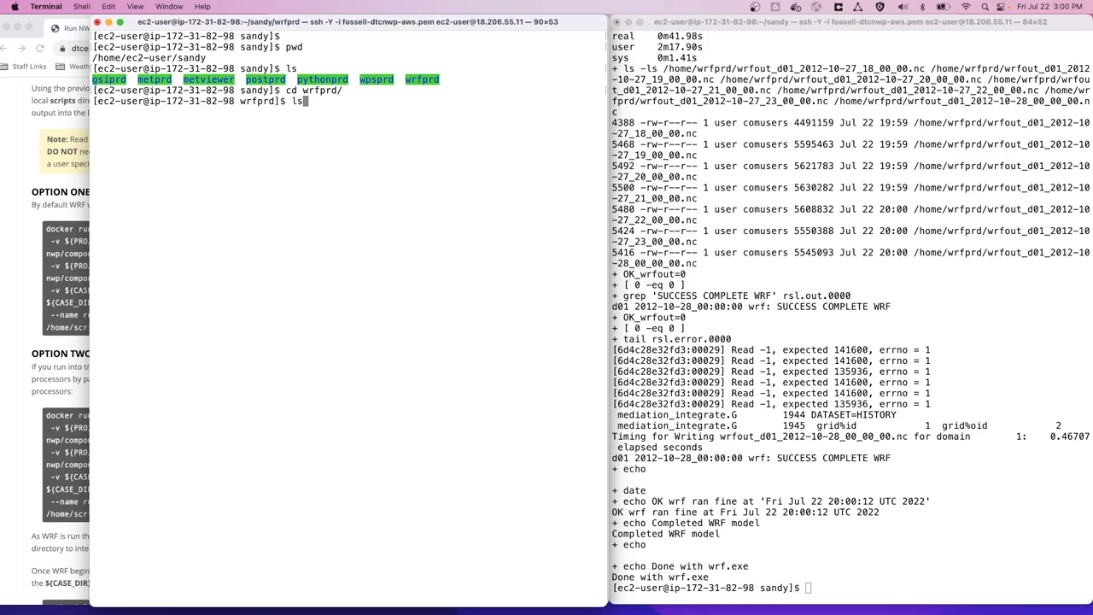
key("Return")
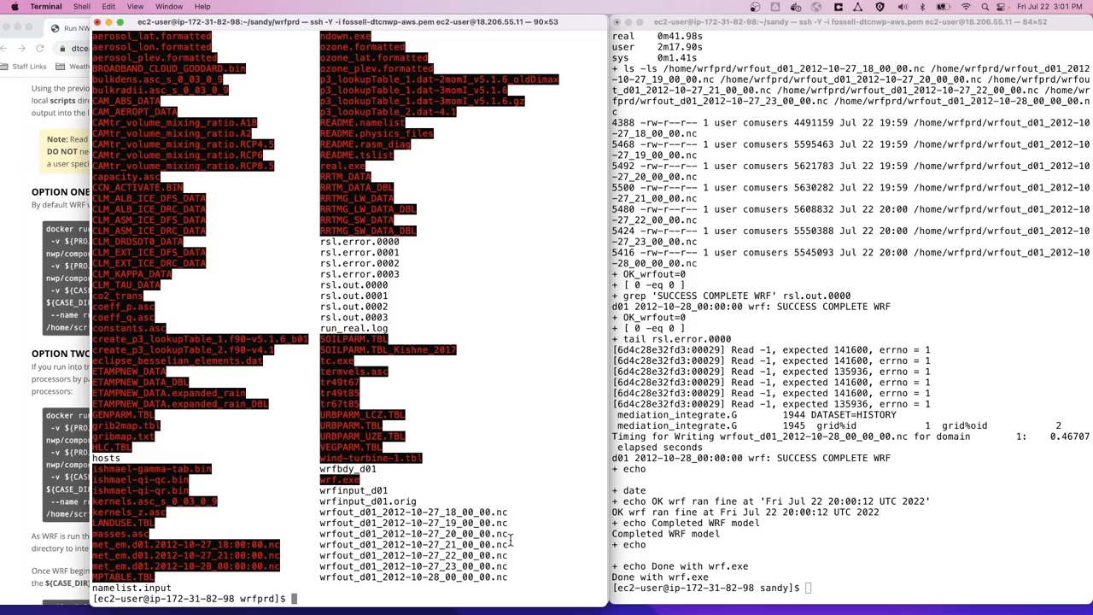
type("tail -f rsl.")
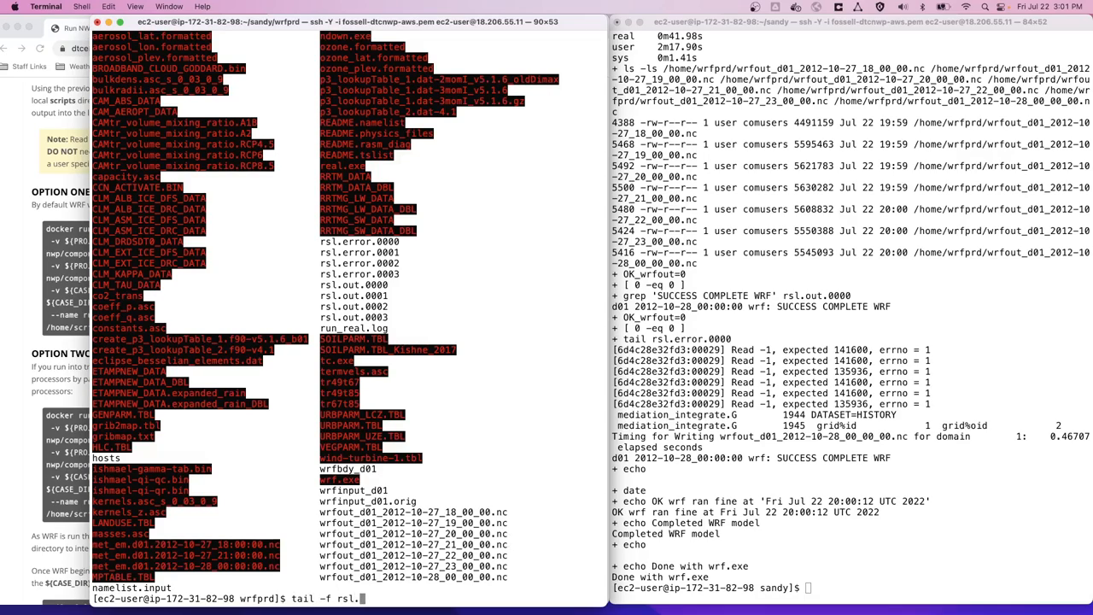
type("out.")
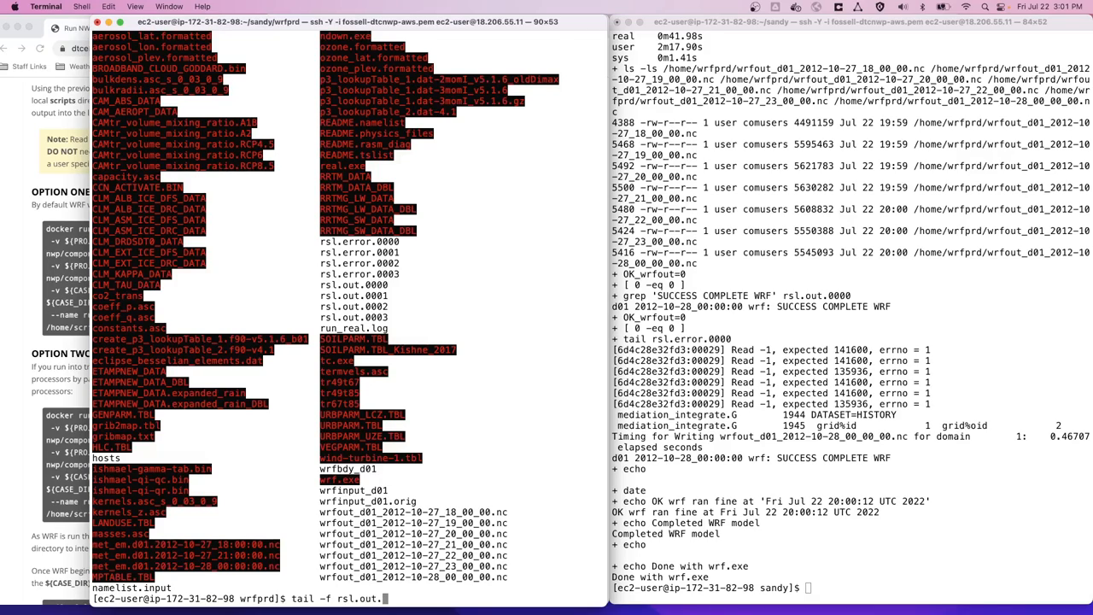
type("0000")
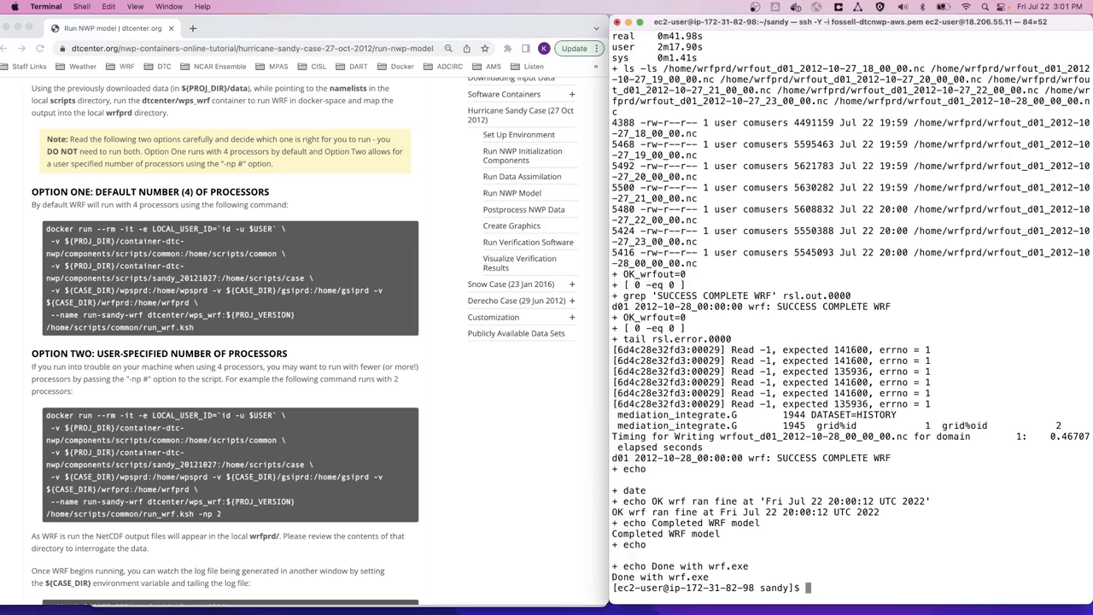
- Enter wrfprd, list its wrfout files, and scroll the tutorial to the expected list
type("cd wrfprd/")
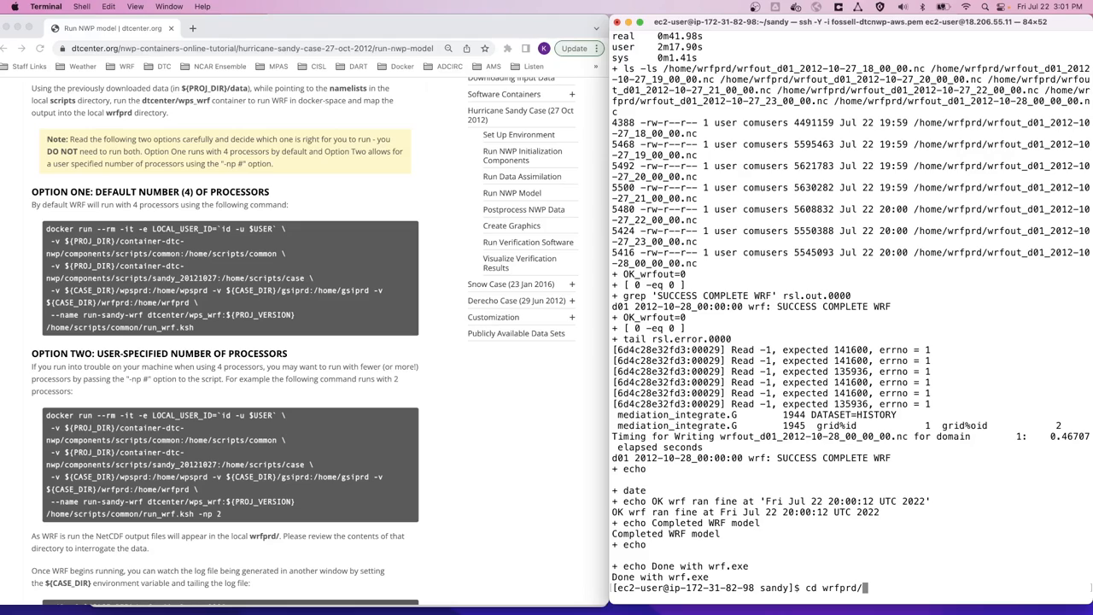
key("Return")
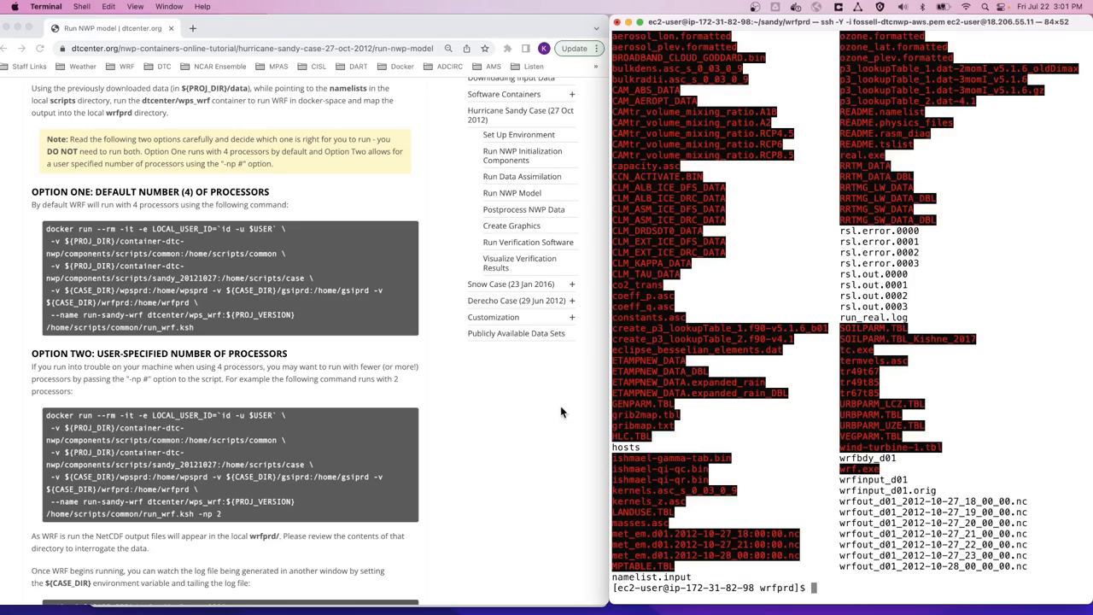
scroll("down", 3)
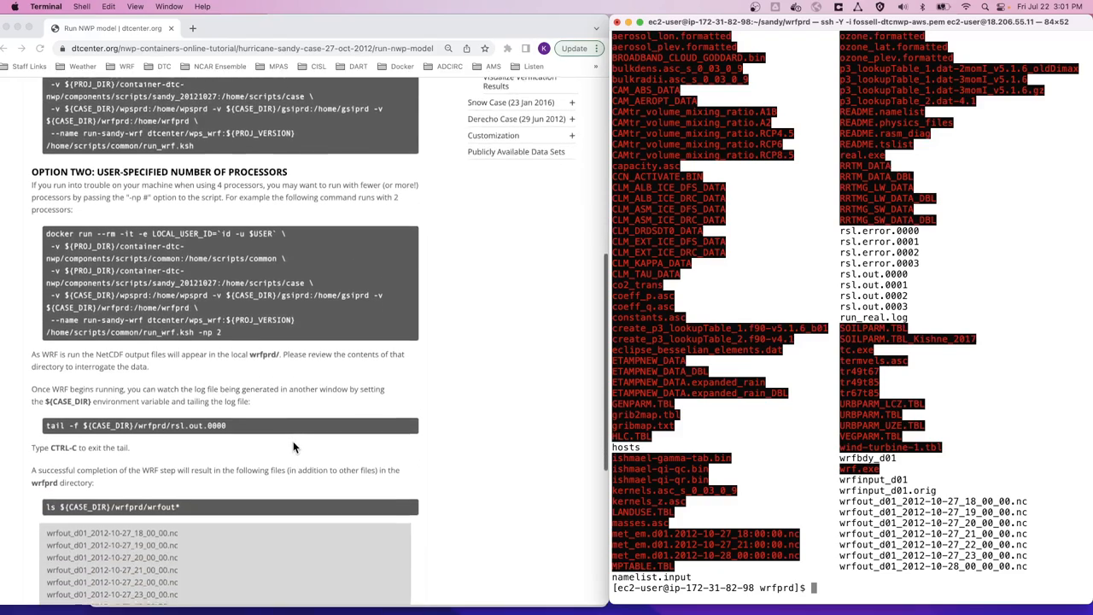
scroll("down", 3)
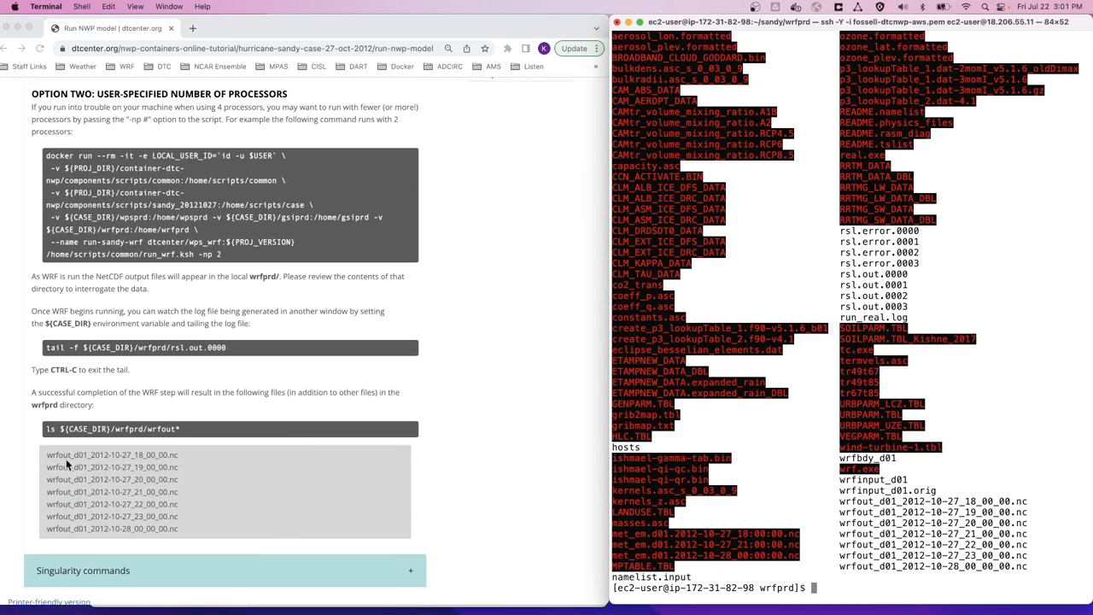